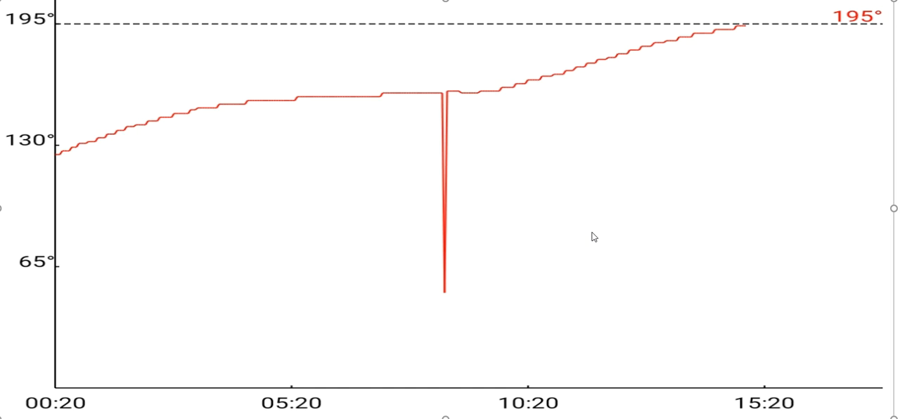
mouse_move(103, 403)
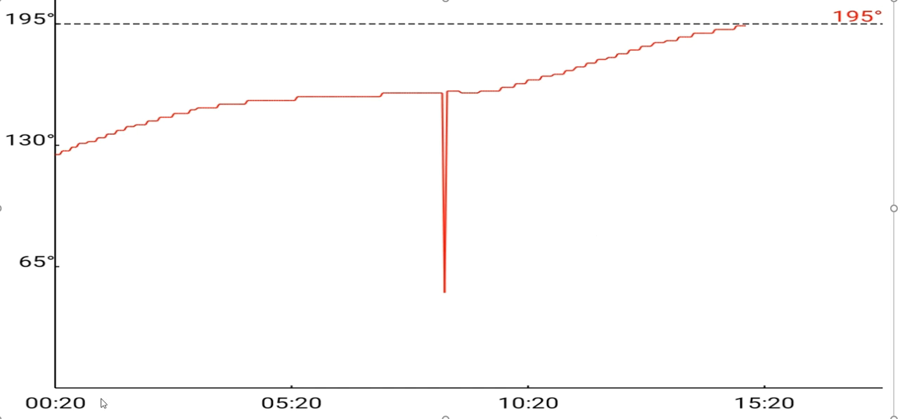
mouse_move(43, 399)
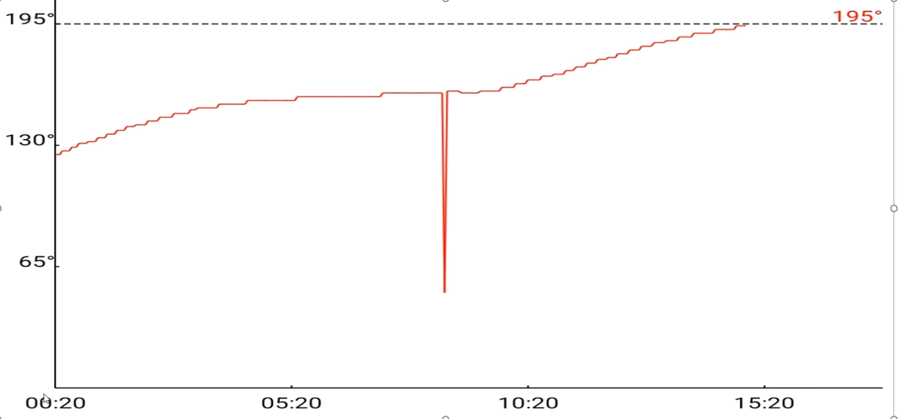
mouse_move(59, 394)
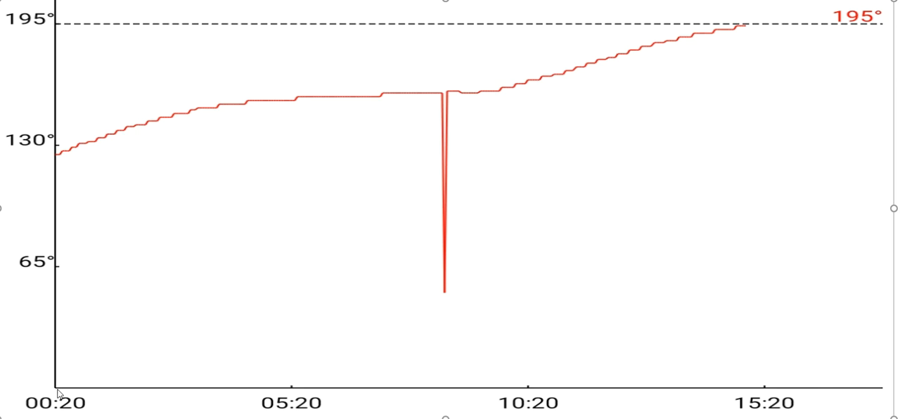
mouse_move(532, 393)
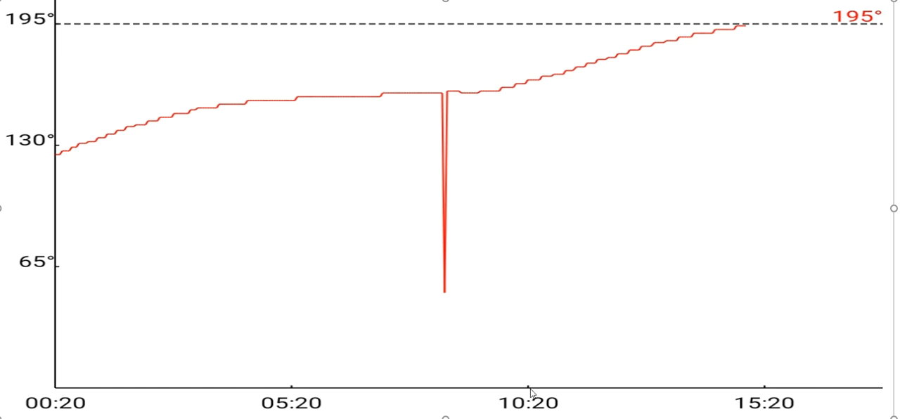
mouse_move(346, 146)
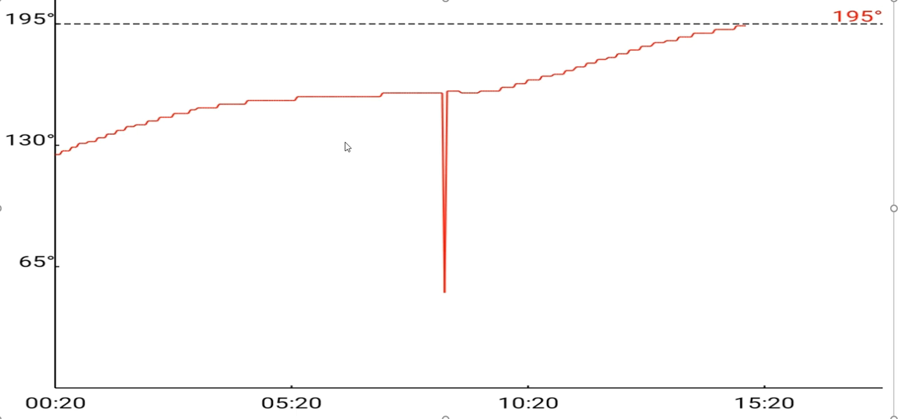
mouse_move(58, 388)
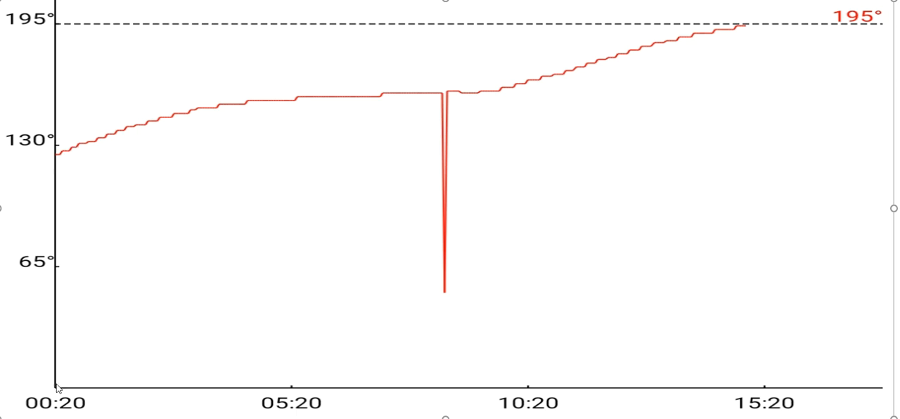
mouse_move(61, 388)
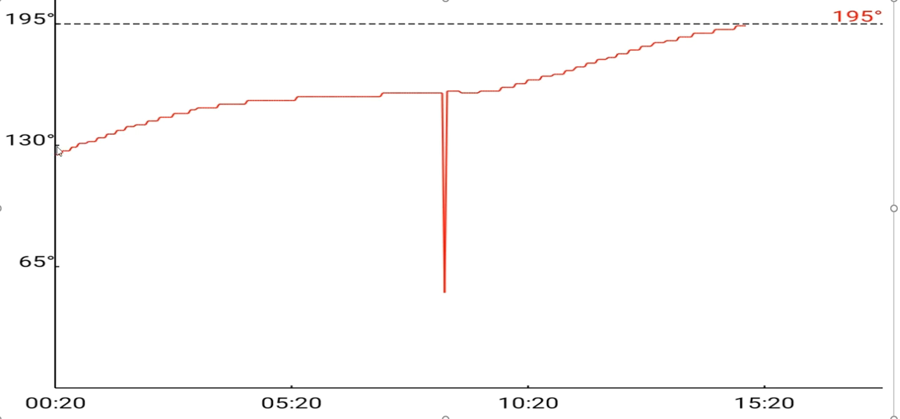
mouse_move(55, 163)
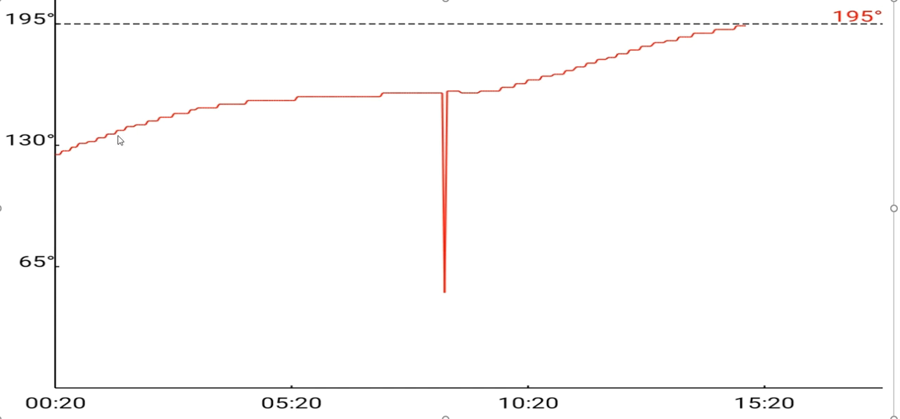
mouse_move(190, 115)
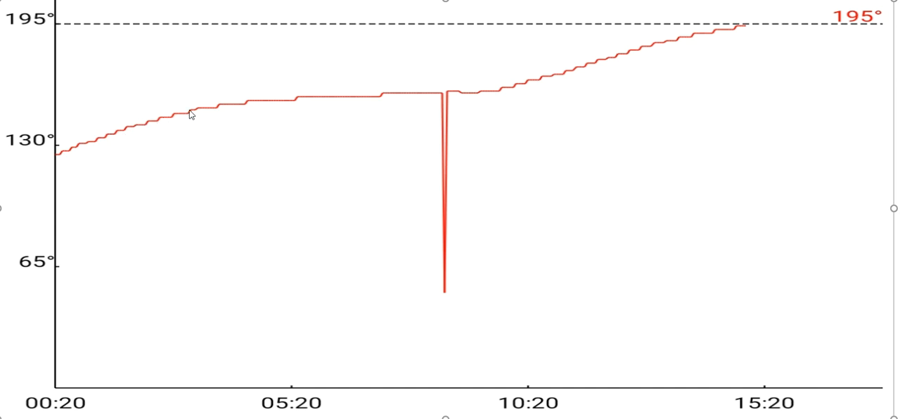
mouse_move(554, 108)
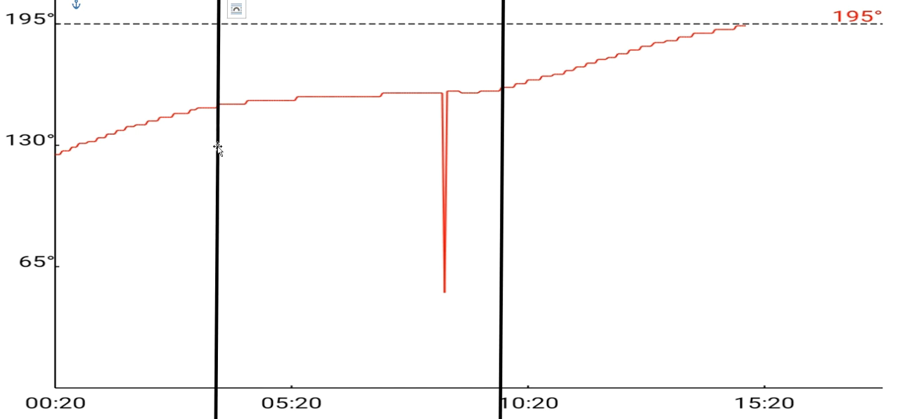
mouse_move(218, 392)
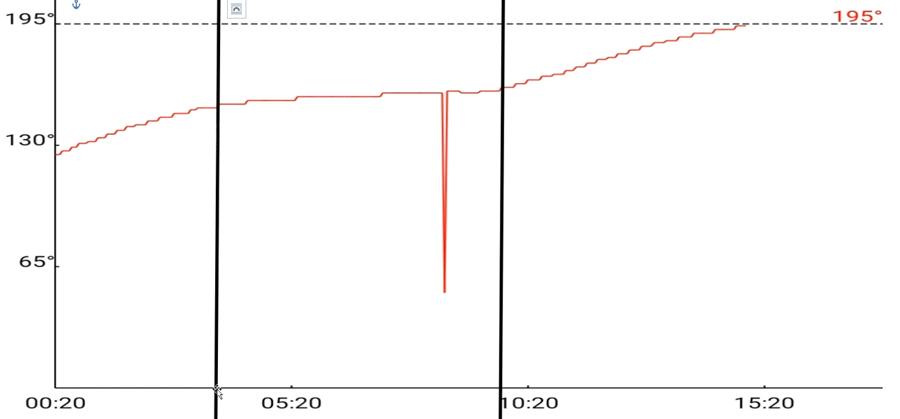
mouse_move(501, 391)
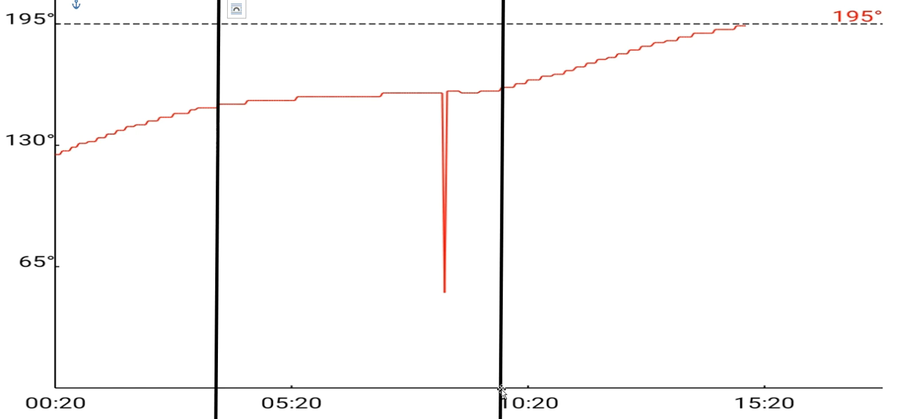
mouse_move(76, 158)
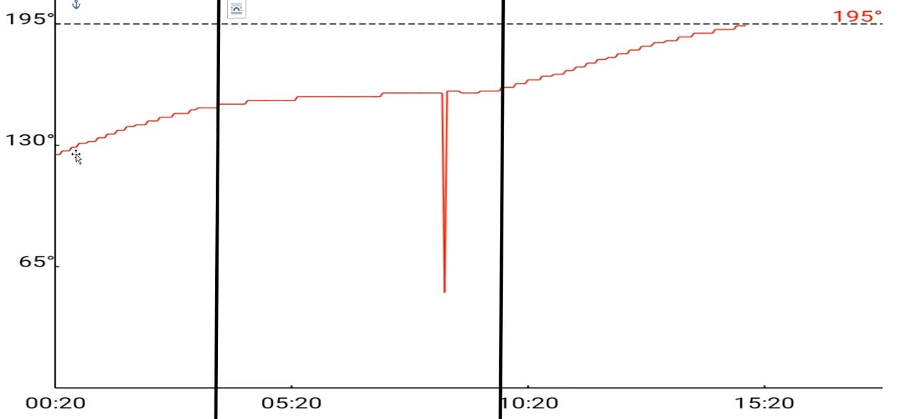
mouse_move(138, 136)
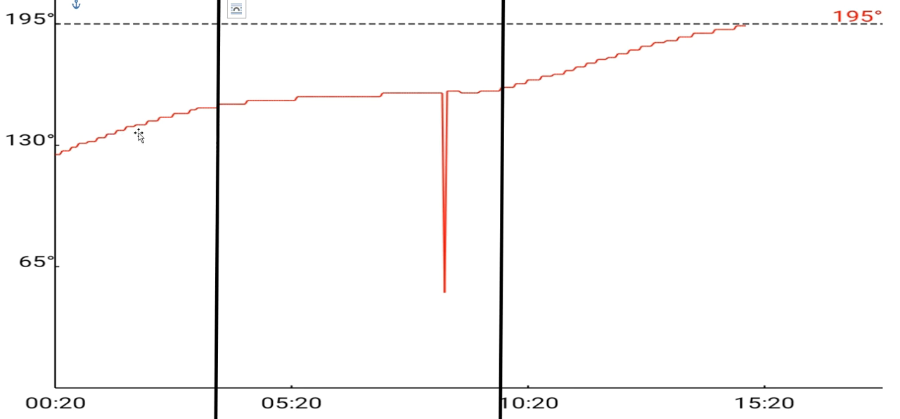
mouse_move(219, 118)
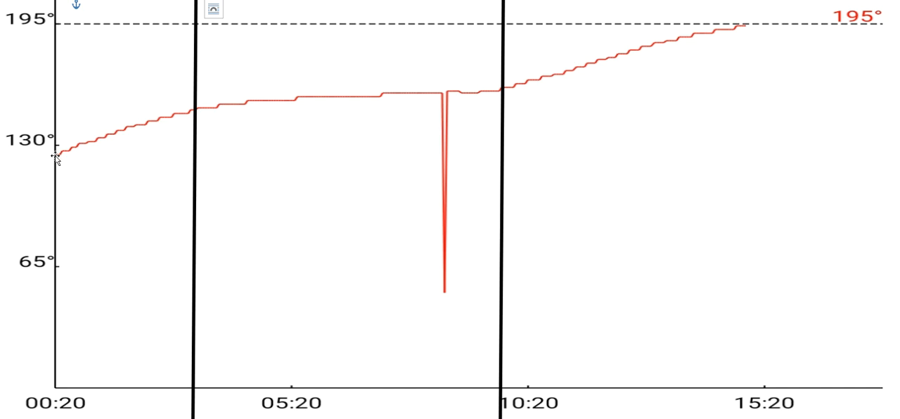
mouse_move(122, 355)
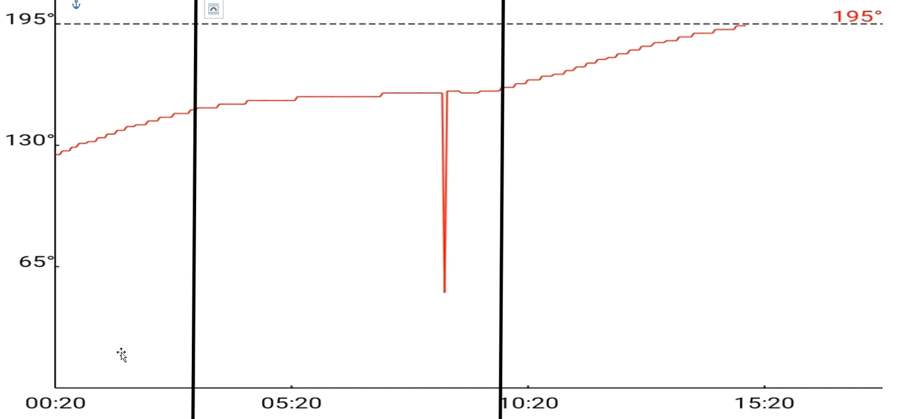
mouse_move(261, 103)
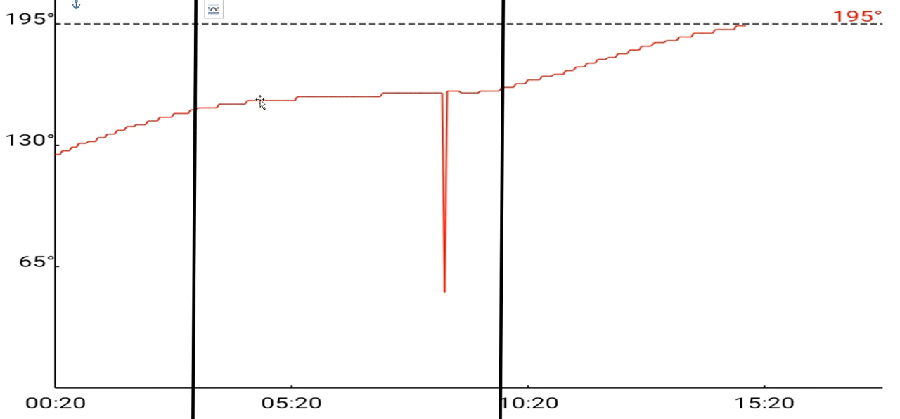
mouse_move(395, 105)
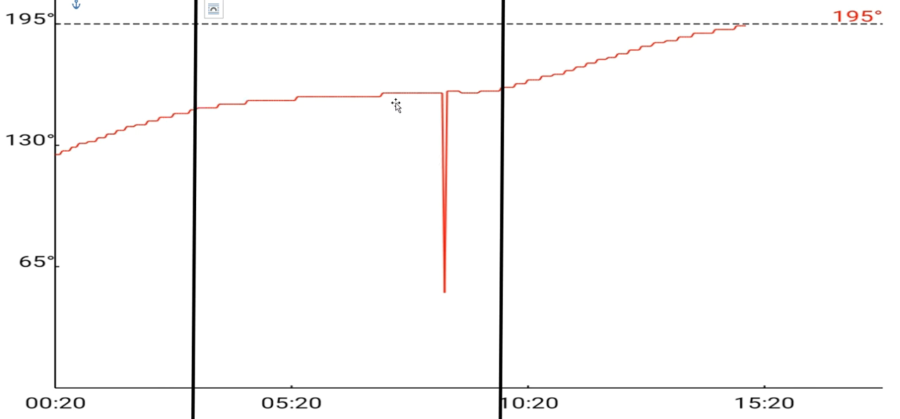
mouse_move(208, 116)
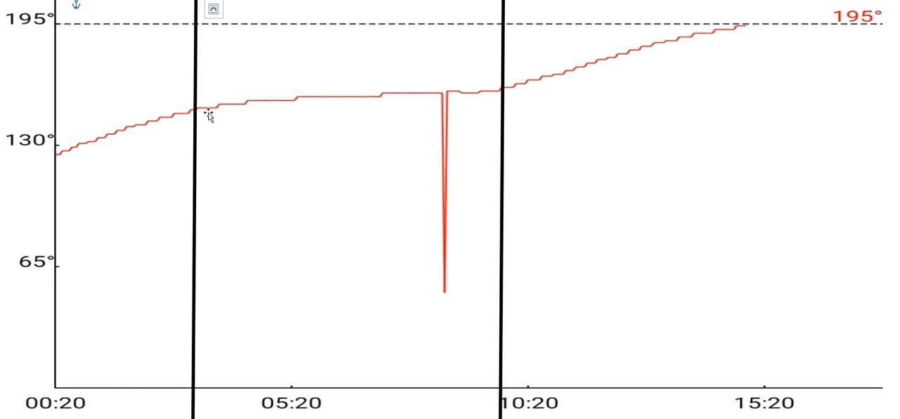
mouse_move(420, 97)
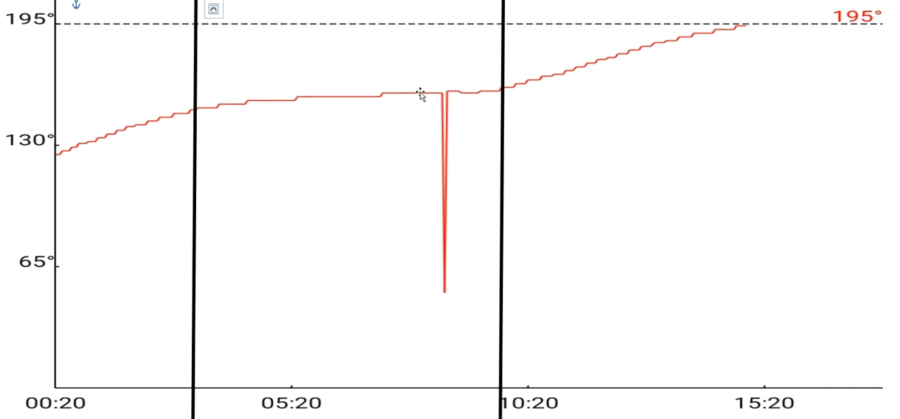
mouse_move(493, 97)
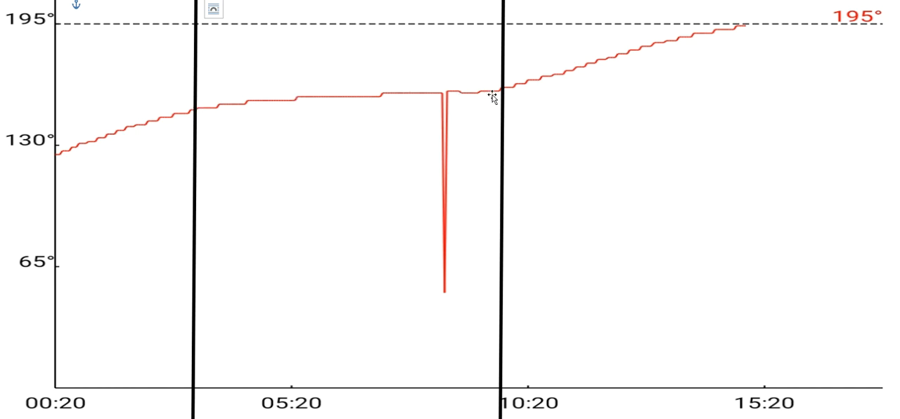
mouse_move(313, 114)
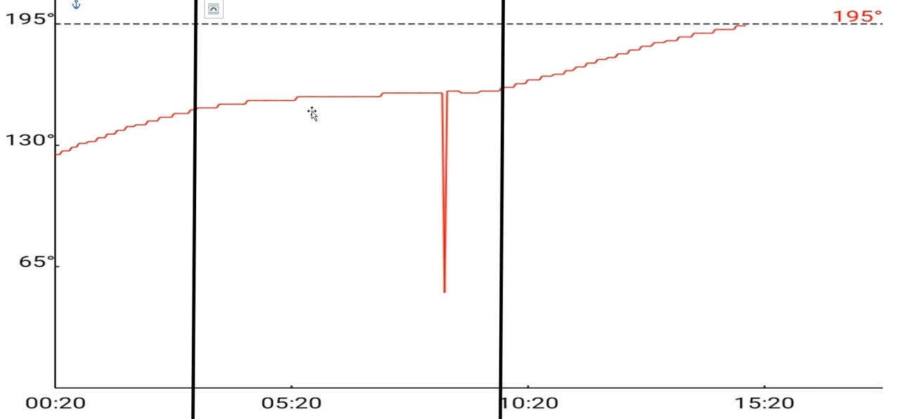
mouse_move(311, 114)
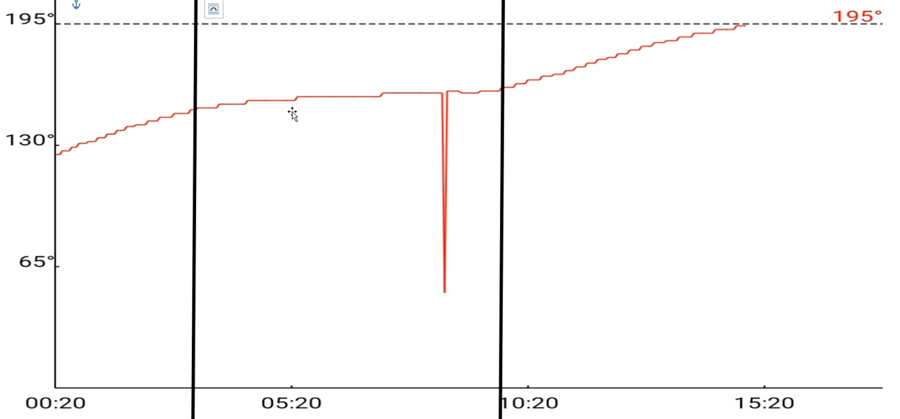
mouse_move(479, 111)
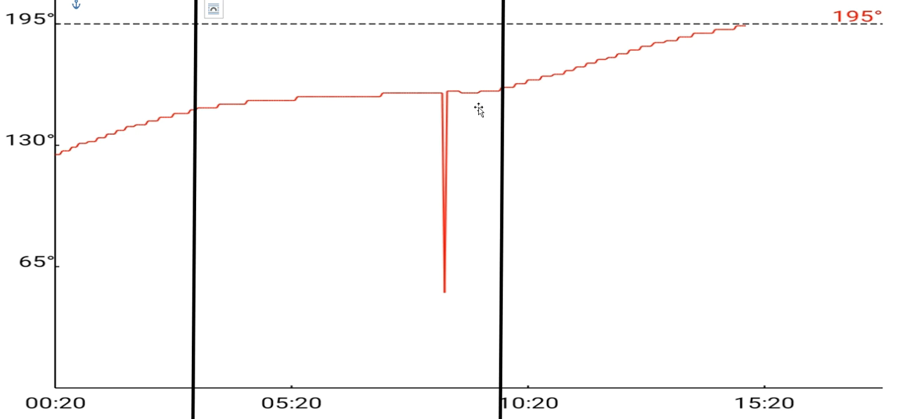
mouse_move(332, 94)
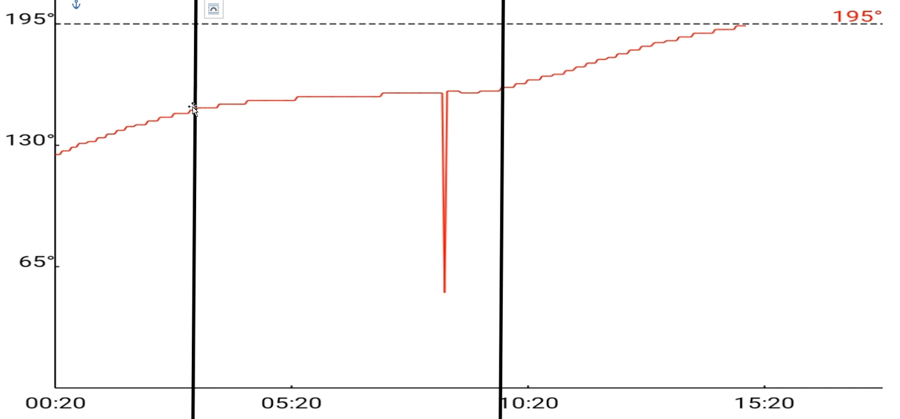
mouse_move(789, 143)
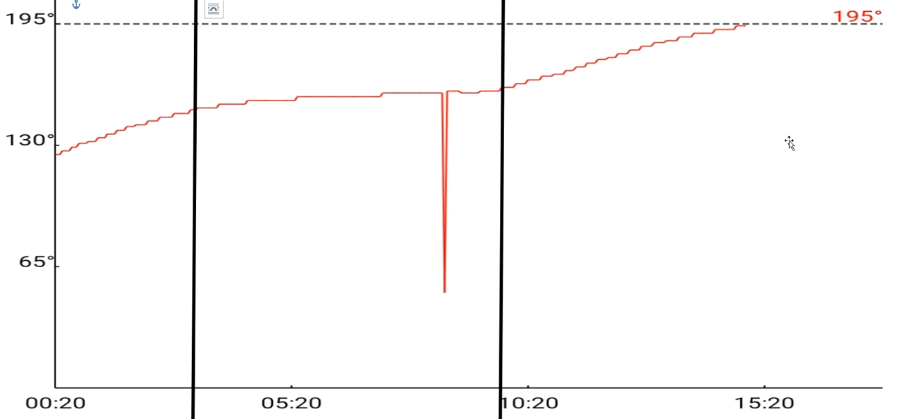
mouse_move(273, 137)
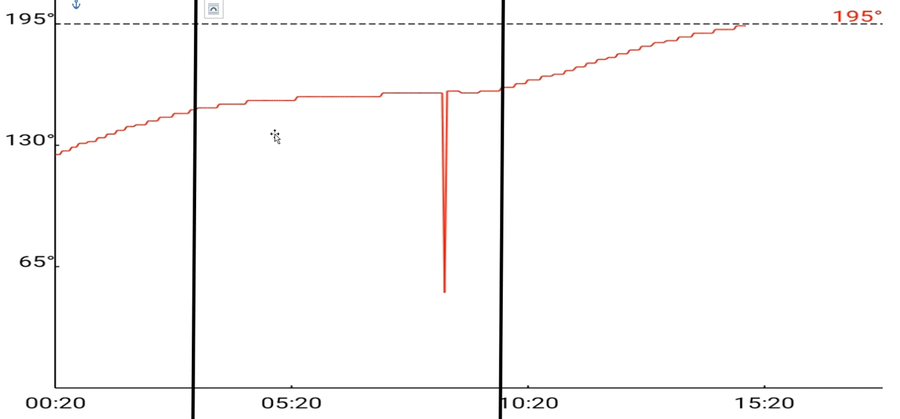
mouse_move(646, 139)
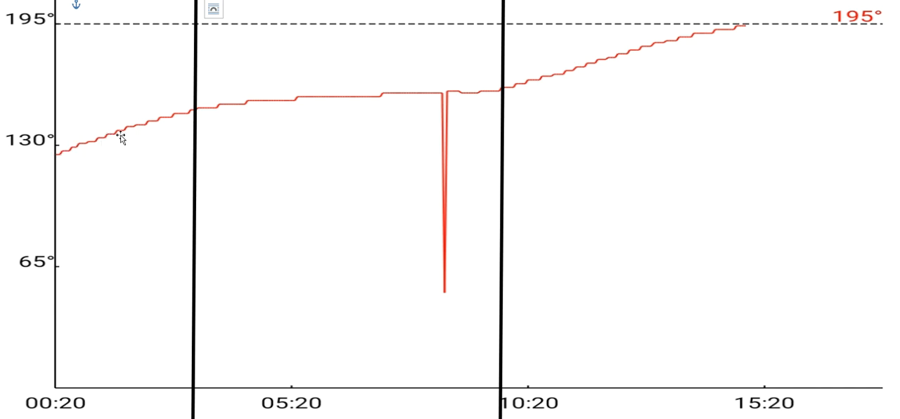
mouse_move(180, 115)
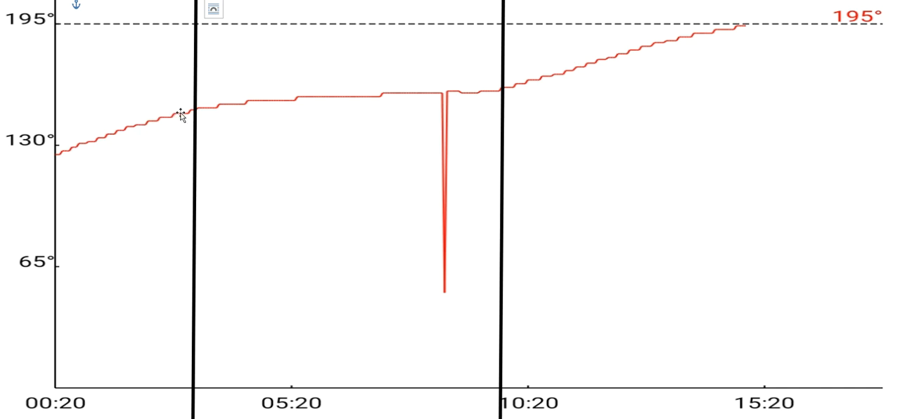
mouse_move(462, 111)
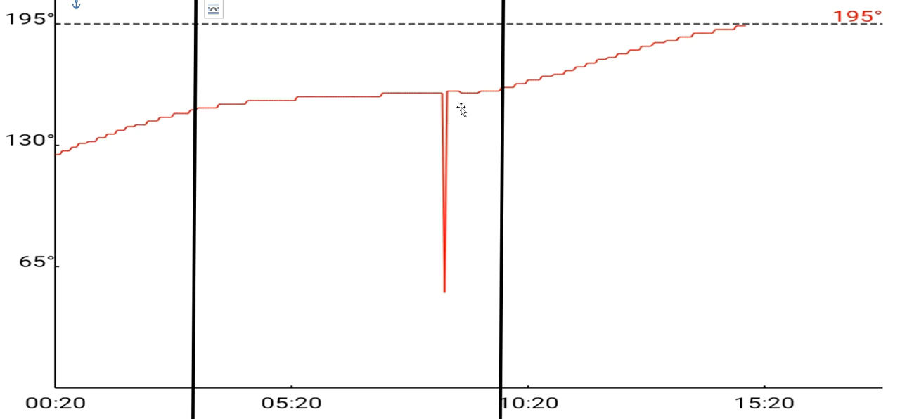
mouse_move(450, 204)
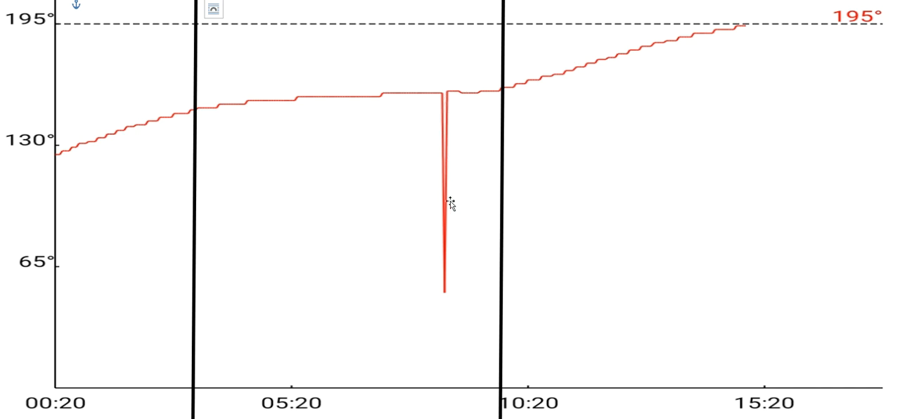
mouse_move(440, 299)
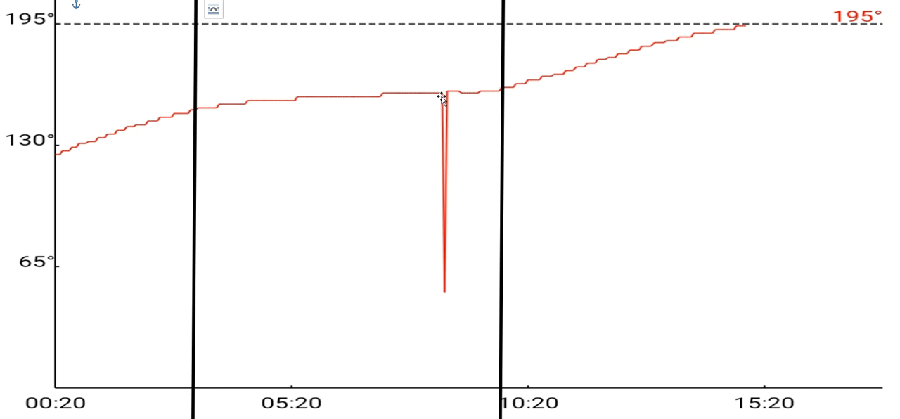
mouse_move(442, 214)
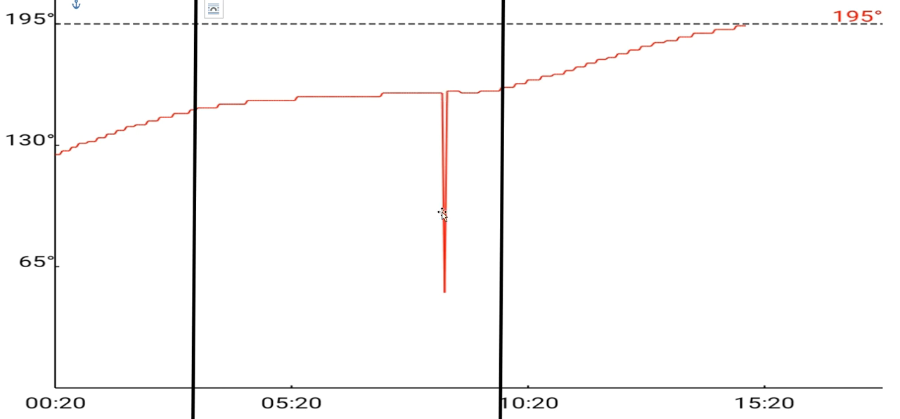
mouse_move(447, 271)
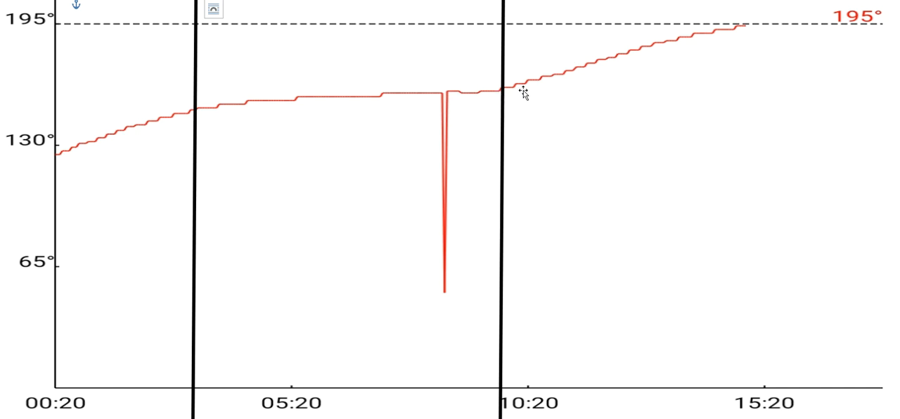
mouse_move(141, 134)
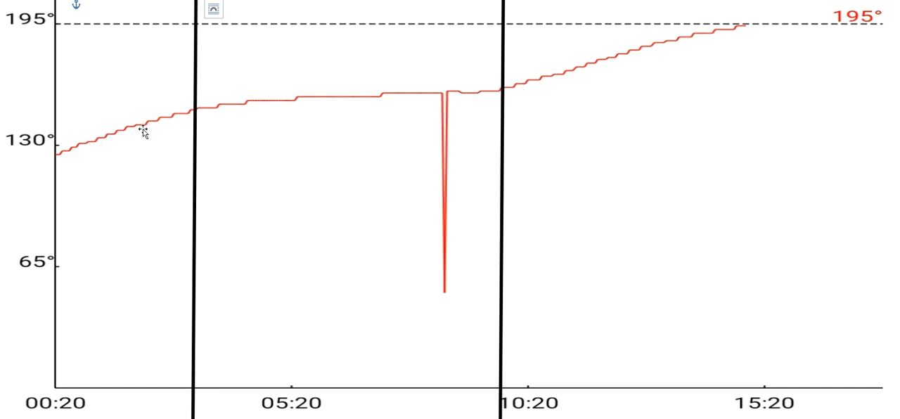
mouse_move(327, 107)
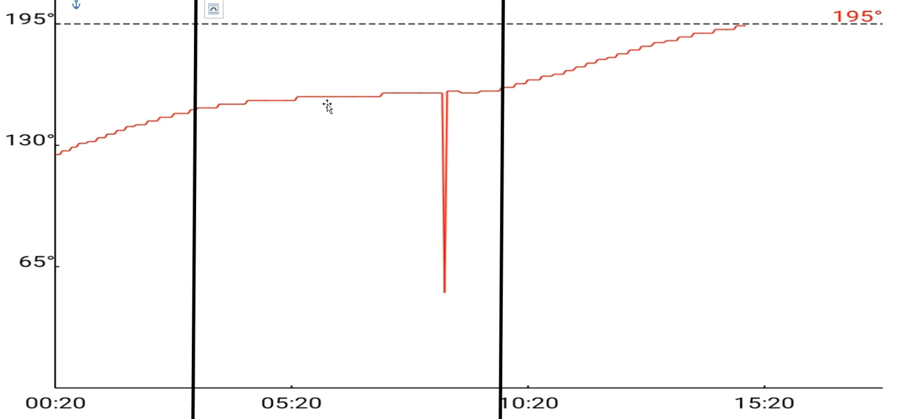
mouse_move(566, 128)
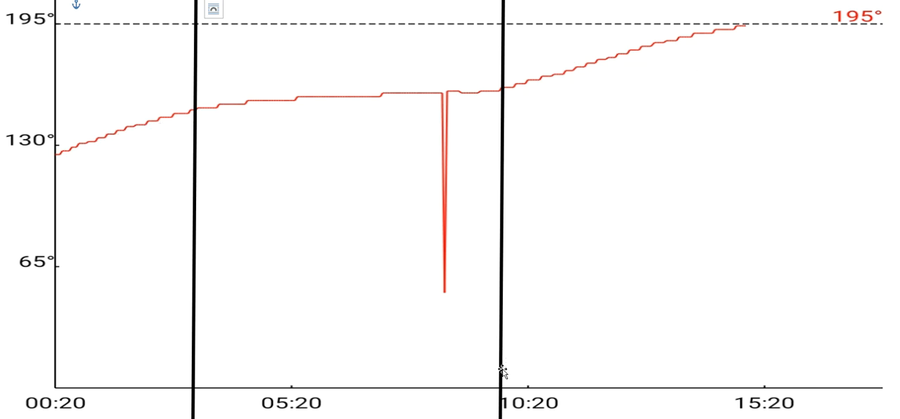
mouse_move(679, 88)
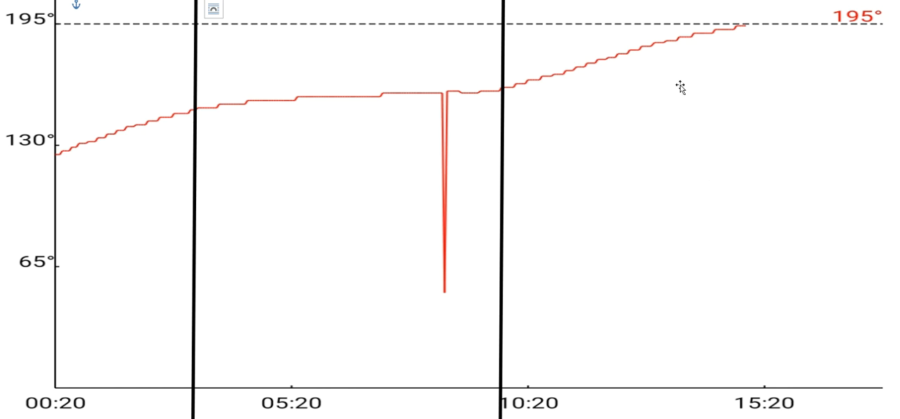
mouse_move(493, 119)
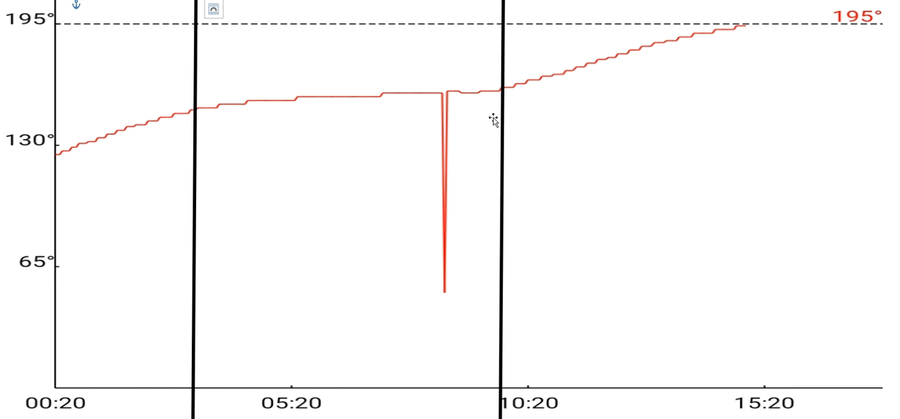
mouse_move(747, 29)
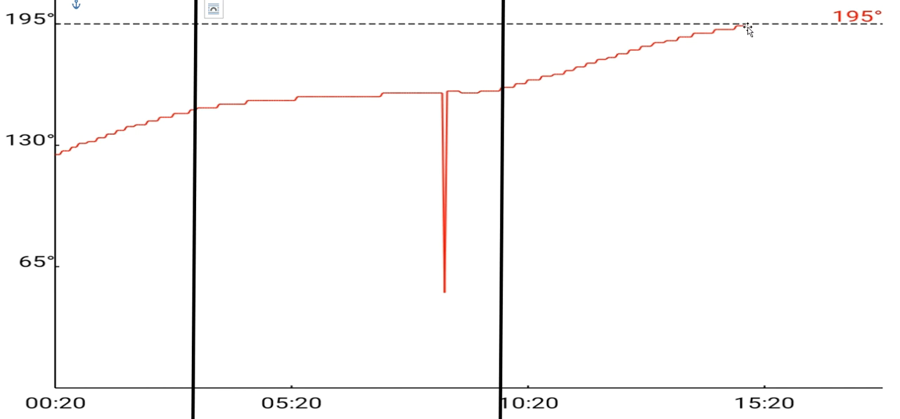
mouse_move(250, 113)
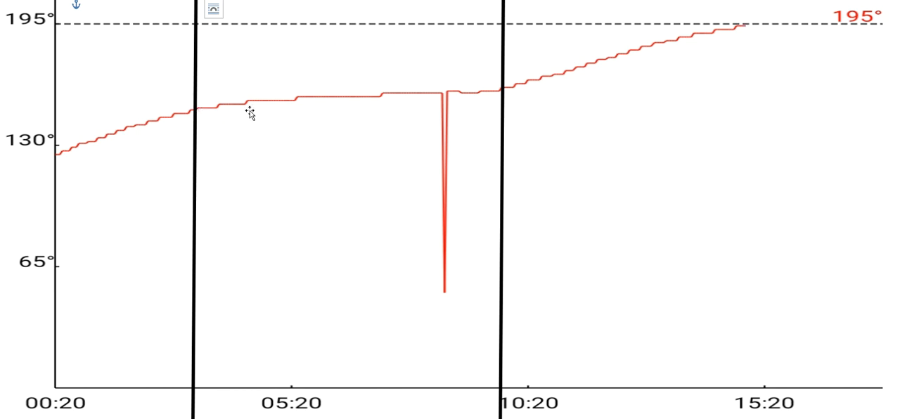
mouse_move(374, 116)
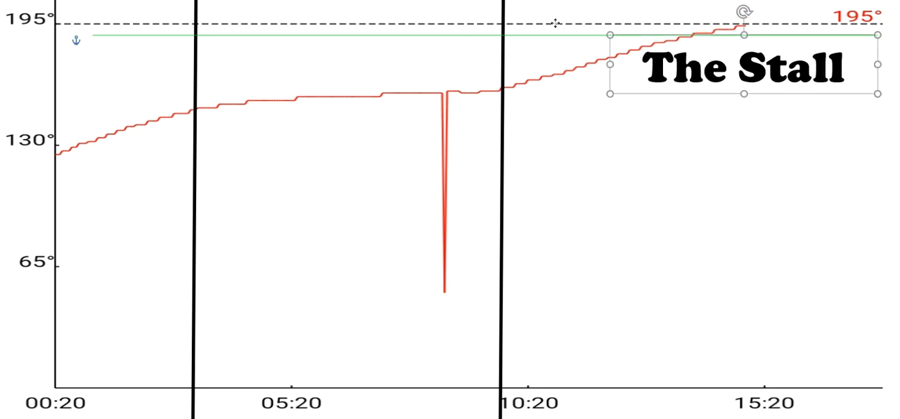
Drag the bold 'The Stall' label between the two black vertical lines
drag(741, 65, 350, 65)
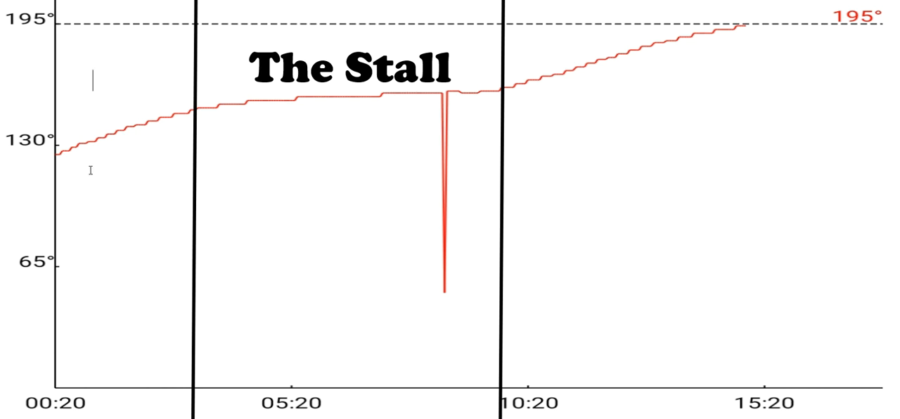
mouse_move(249, 128)
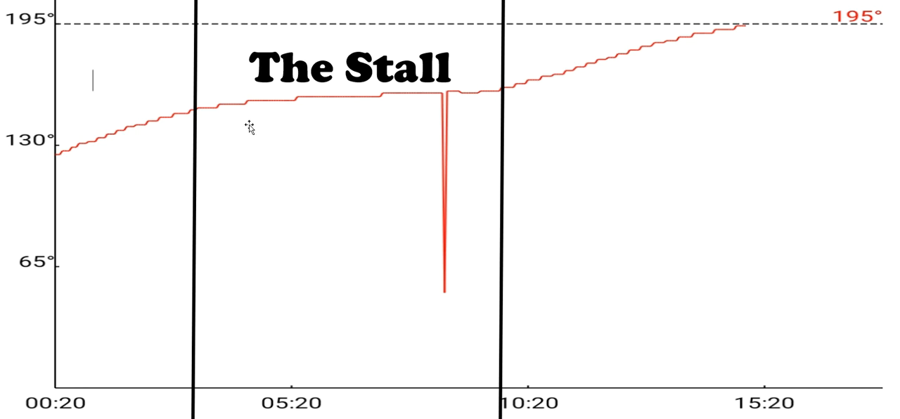
mouse_move(893, 169)
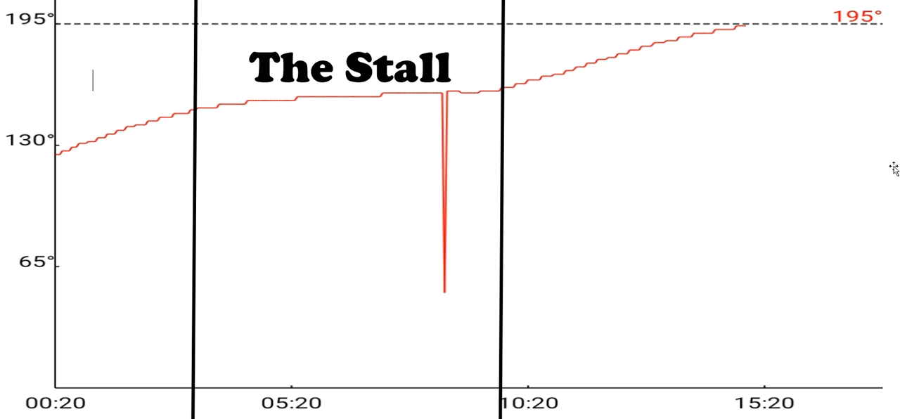